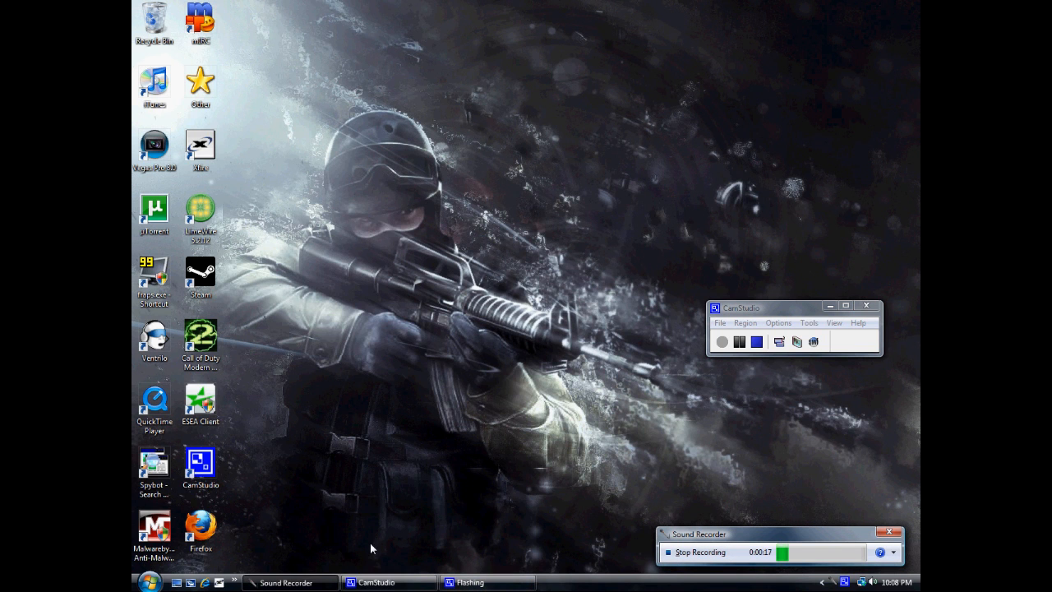
{"action": "mouse_move", "coordinate": [266, 524]}
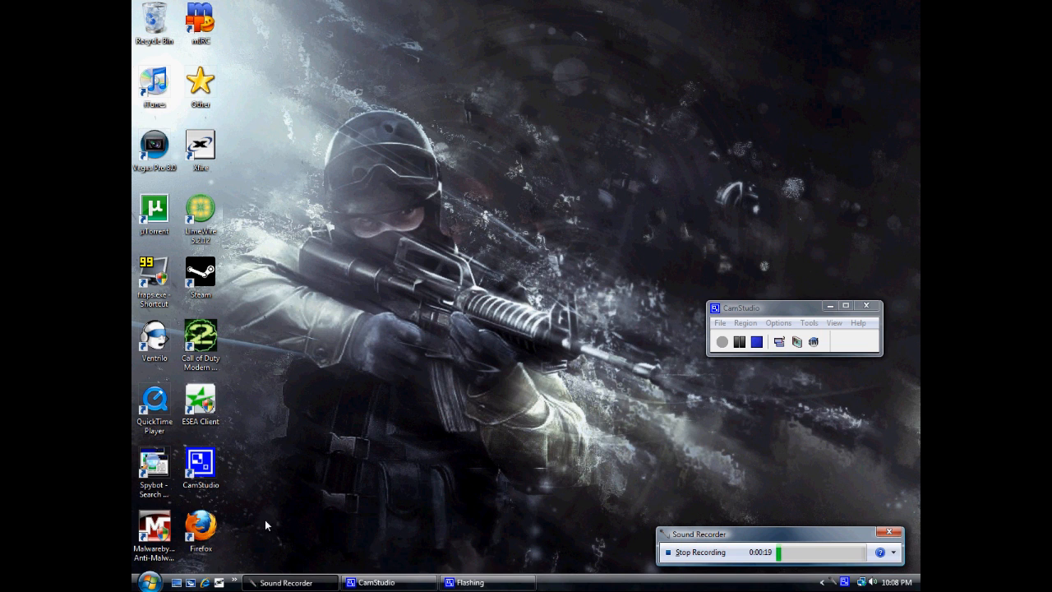
{"action": "mouse_move", "coordinate": [254, 529]}
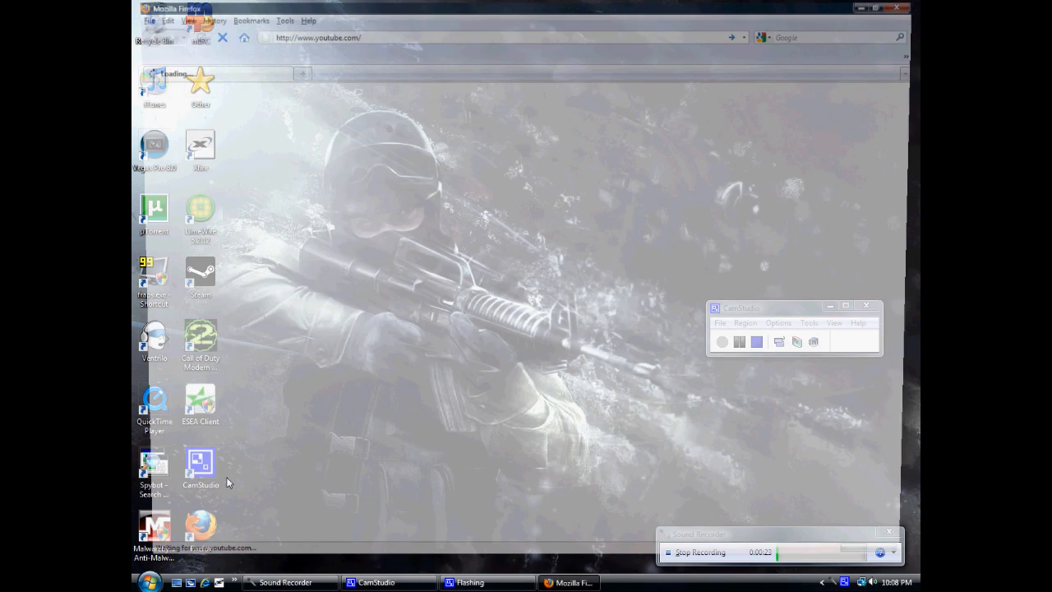
Search Google for 'nvidia' and open the NVIDIA driver downloads result.
{"action": "left_click", "coordinate": [572, 582]}
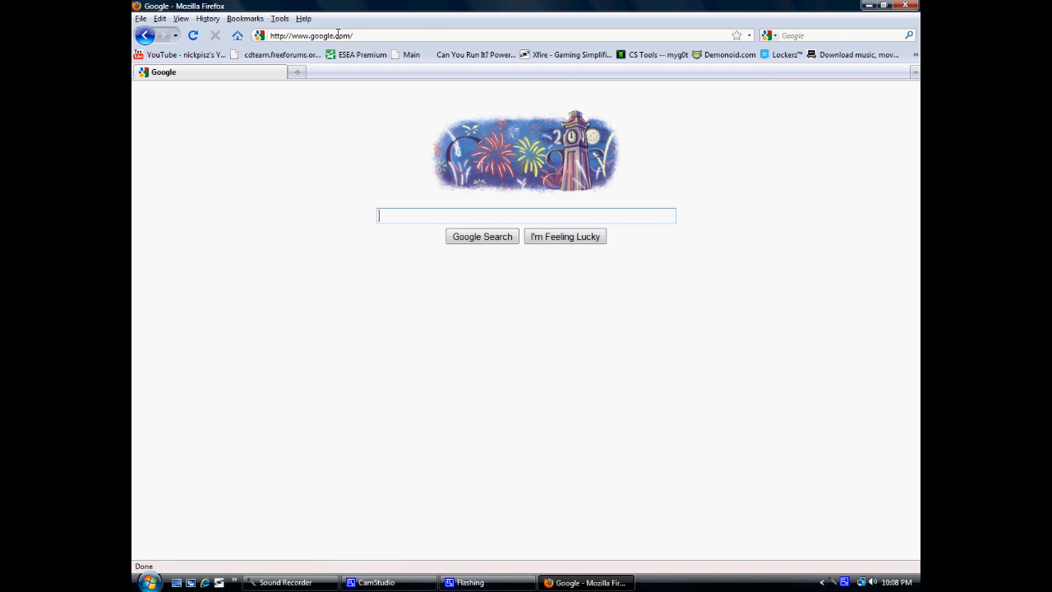
{"action": "type", "text": "nvidia"}
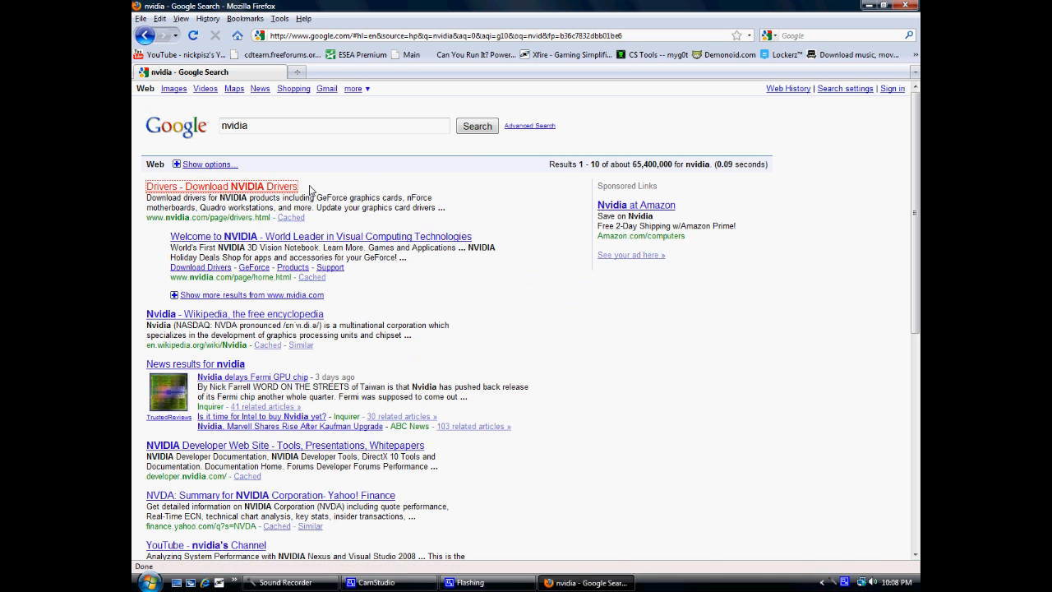
{"action": "left_click", "coordinate": [221, 187]}
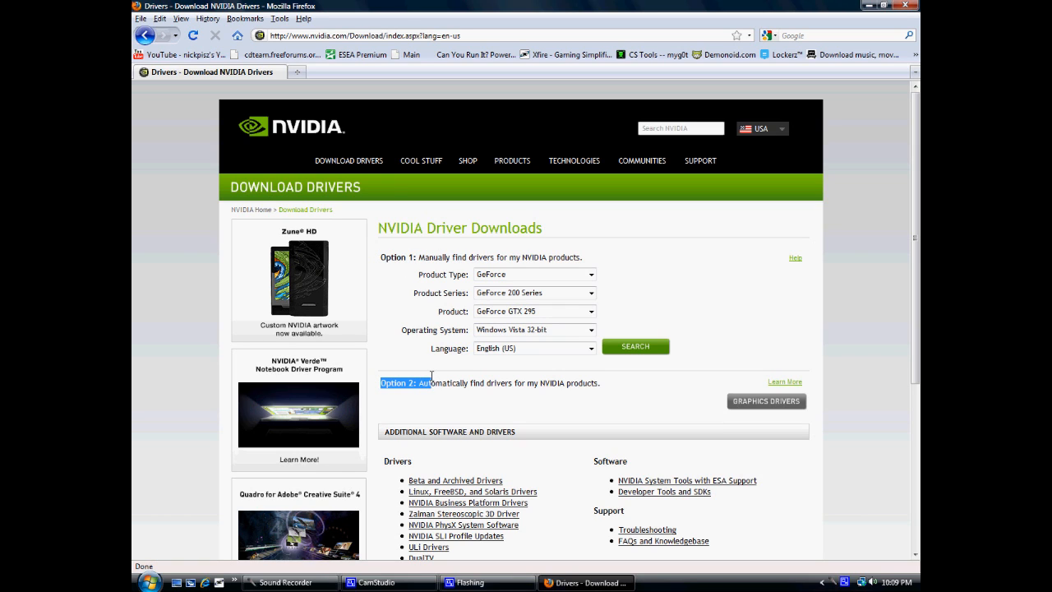
{"action": "mouse_move", "coordinate": [746, 401]}
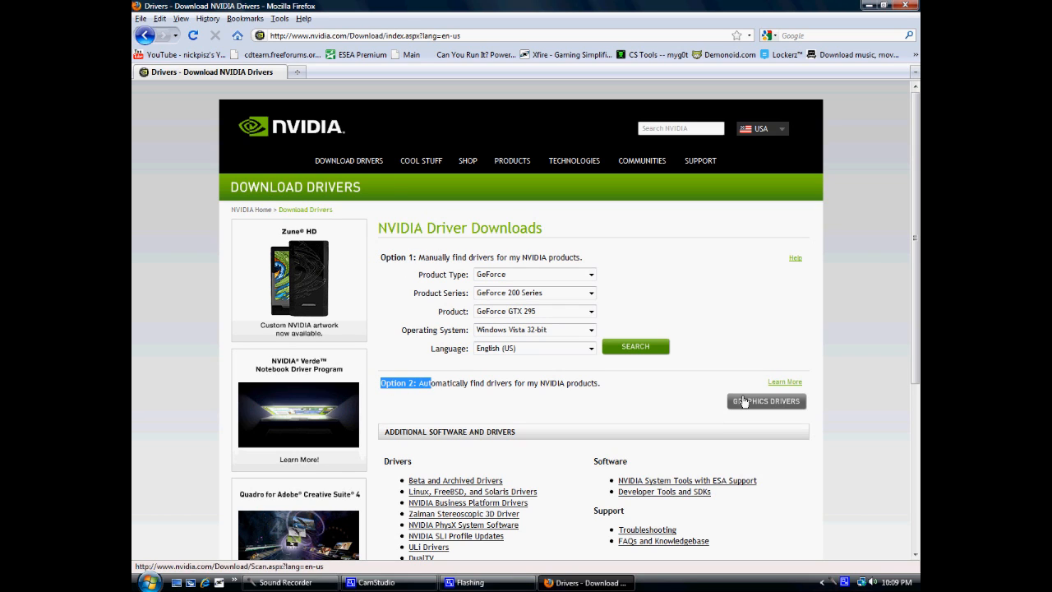
Start automatic detection of graphics drivers under Option 2 on the Driver Downloads page.
{"action": "left_click", "coordinate": [766, 401]}
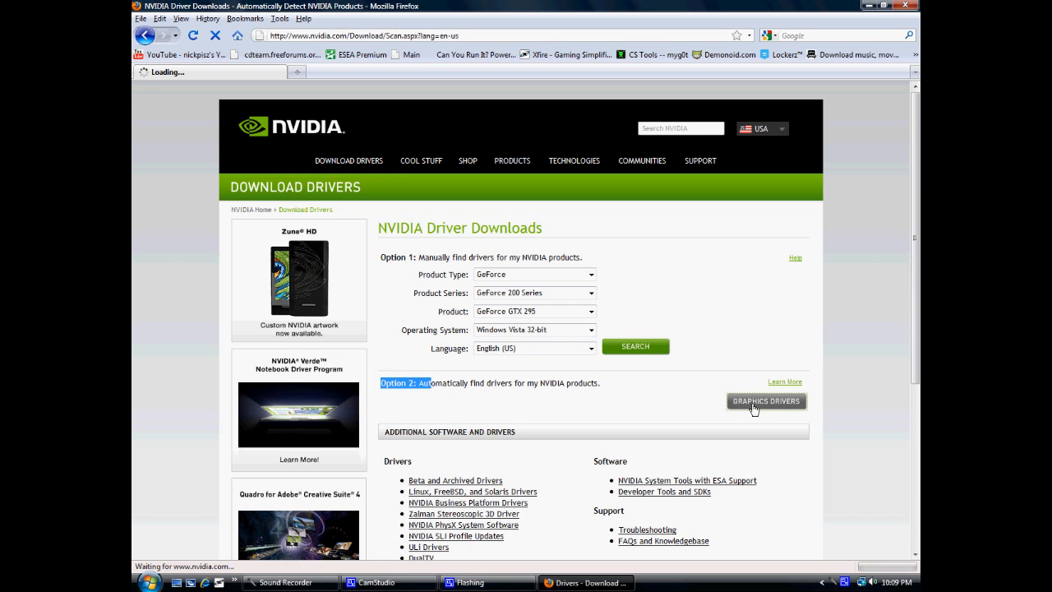
{"action": "left_click", "coordinate": [766, 401]}
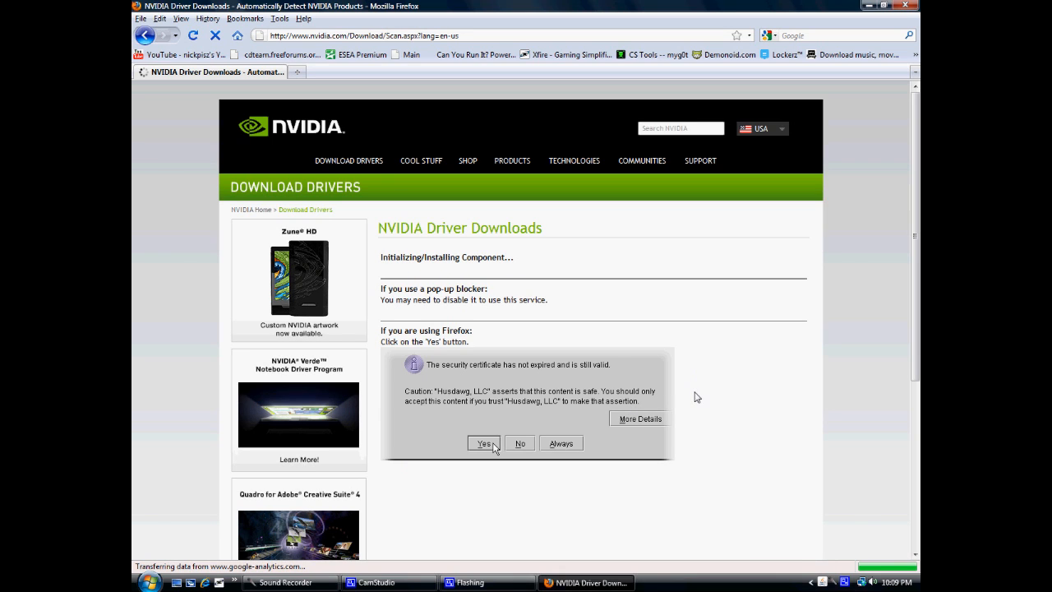
Trust the scanner's certificate and select the result: GeForce 9500 GT, driver 195.62, no update needed.
{"action": "left_click", "coordinate": [481, 443]}
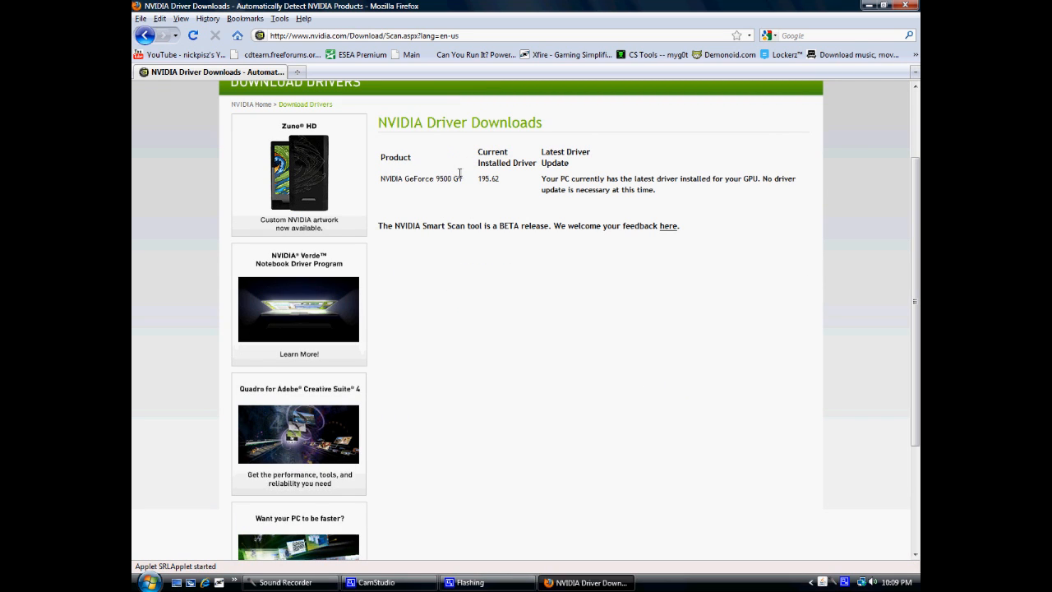
{"action": "mouse_move", "coordinate": [452, 184]}
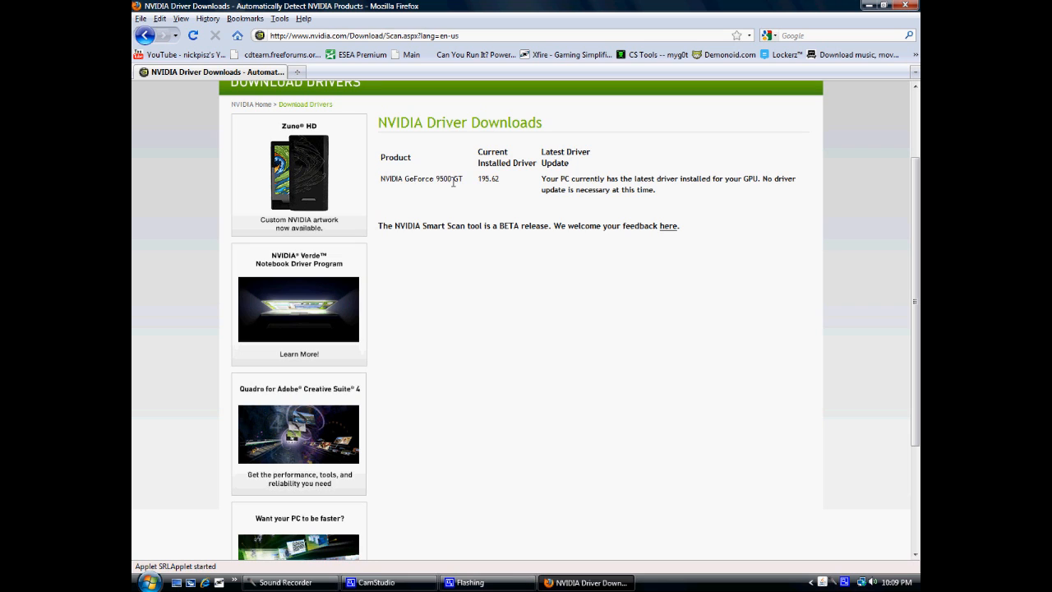
{"action": "key", "text": "ctrl+a"}
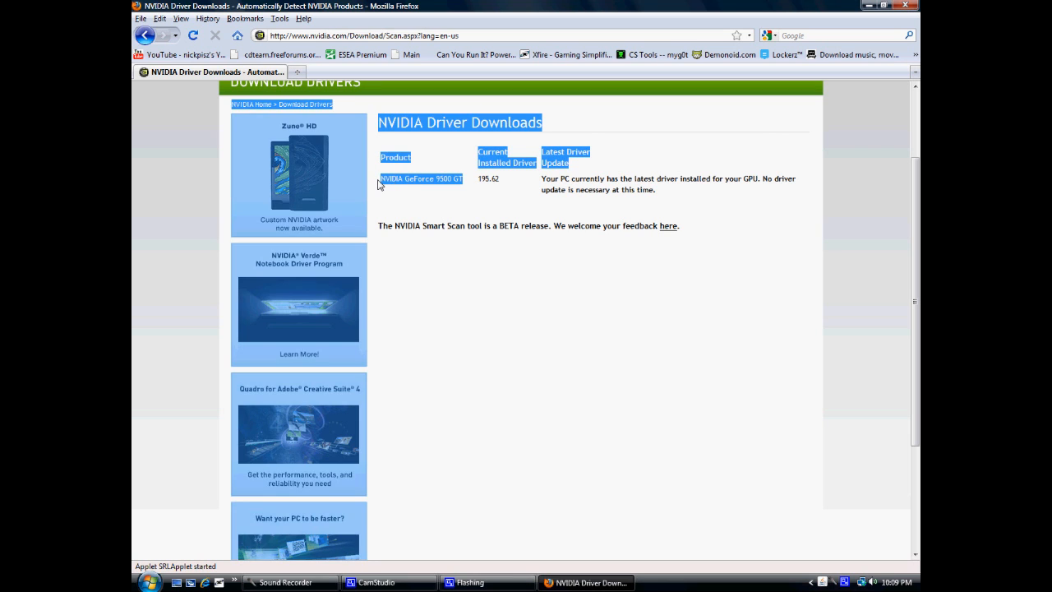
{"action": "left_click_drag", "start_coordinate": [546, 177], "coordinate": [632, 178]}
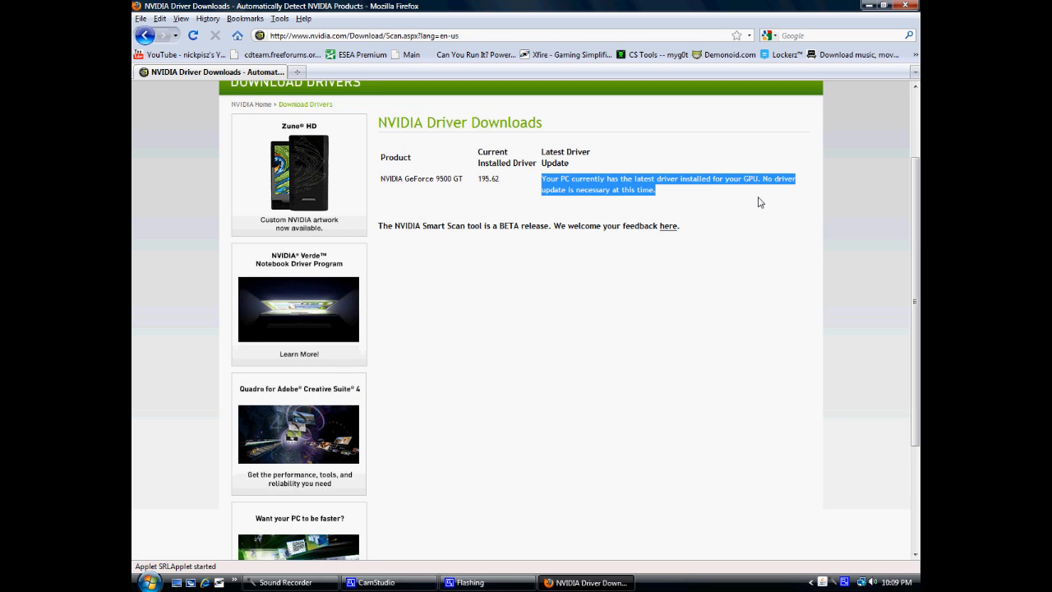
{"action": "mouse_move", "coordinate": [753, 200]}
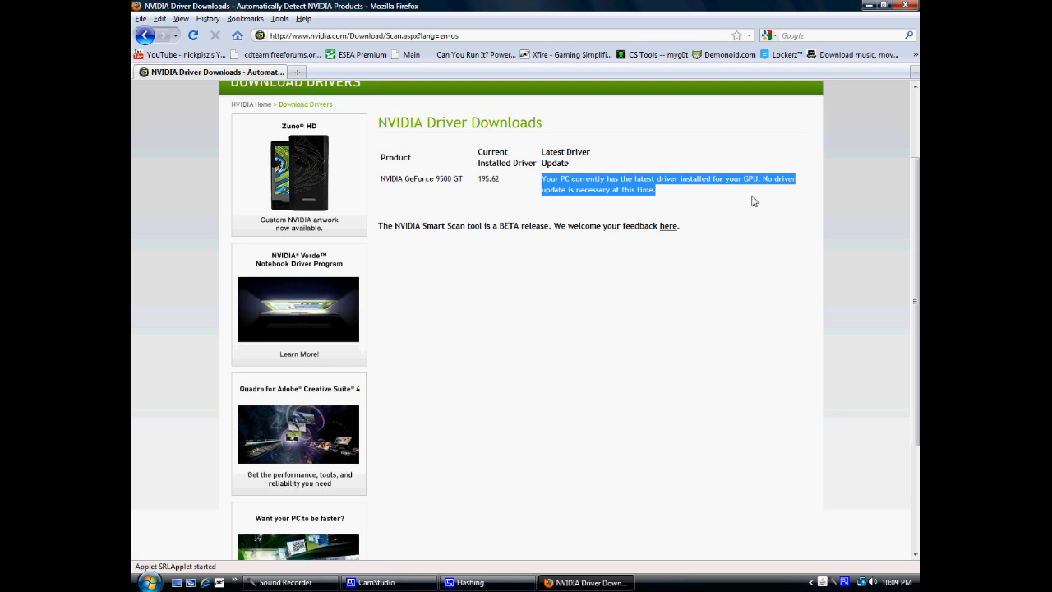
{"action": "left_click", "coordinate": [384, 582]}
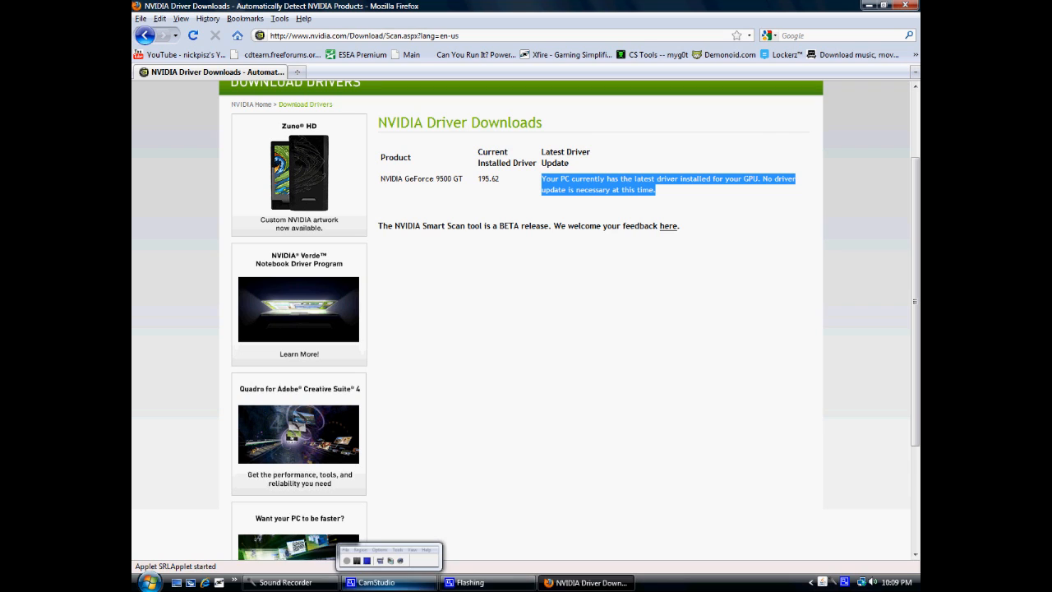